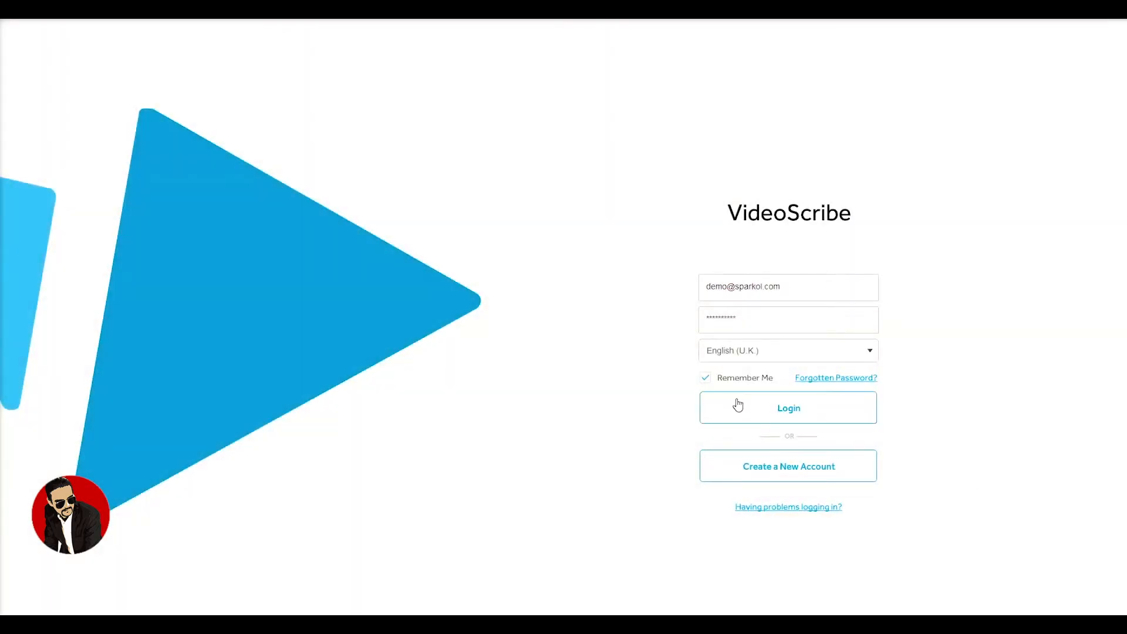
- Sign in to the VideoScribe account to reach the recent scribes list
left_click(788, 408)
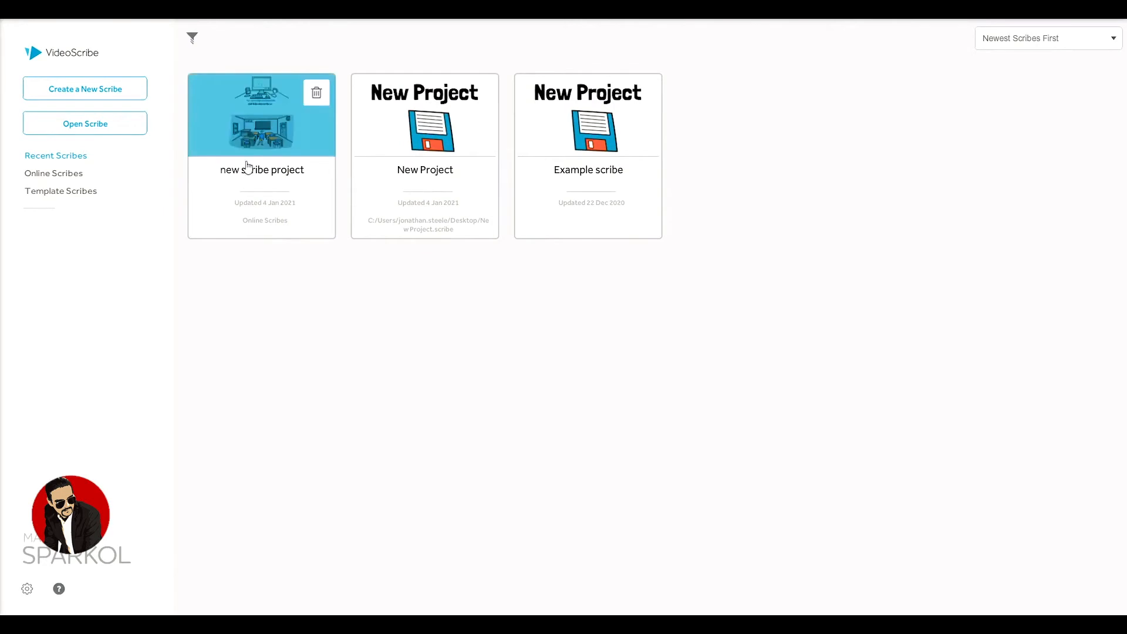
- Open 'new scribe project' in the editor
double_click(261, 114)
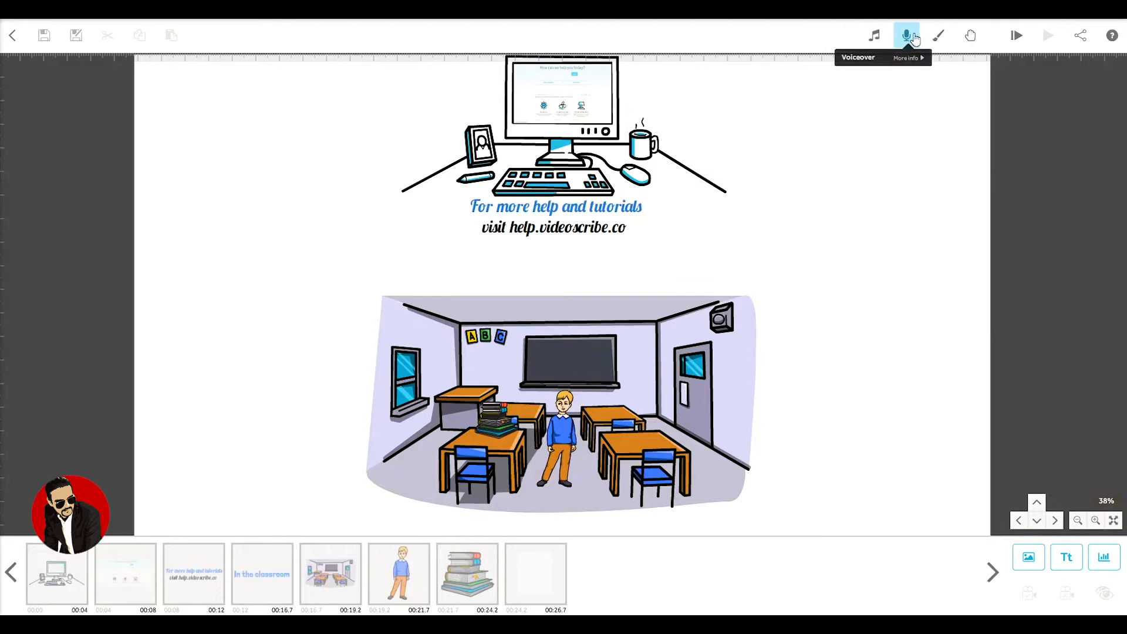
mouse_move(630, 340)
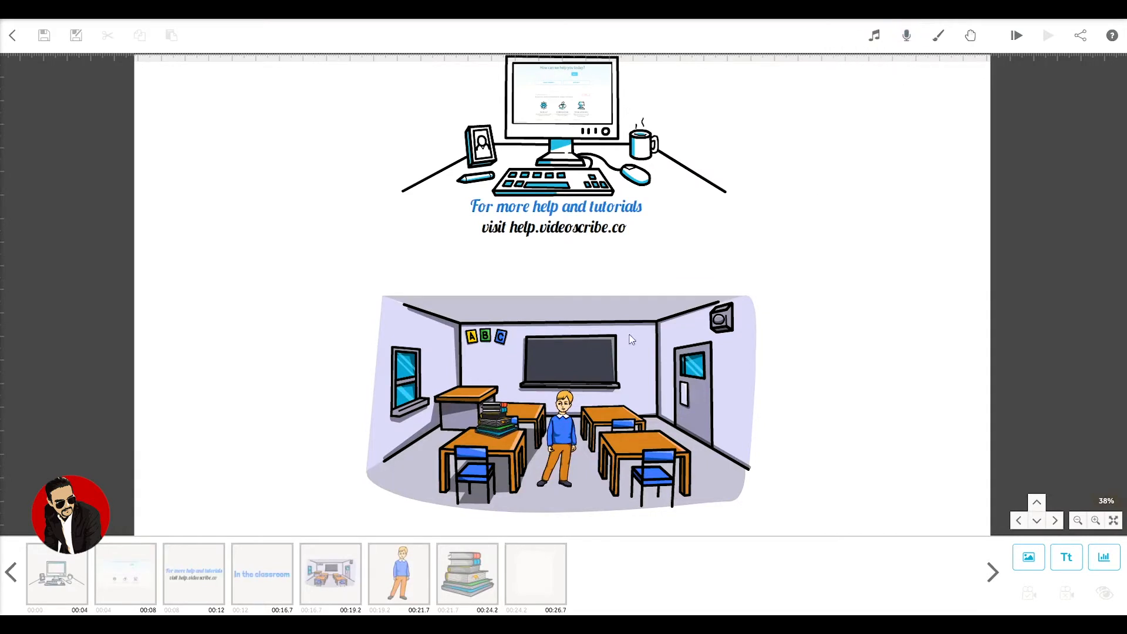
mouse_move(637, 332)
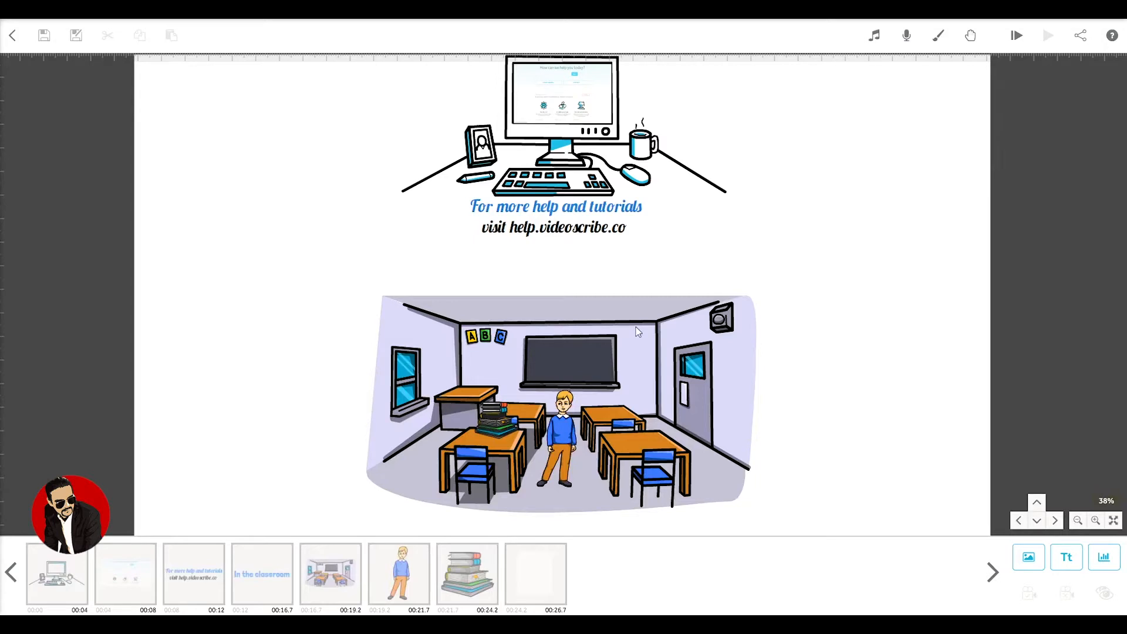
mouse_move(875, 121)
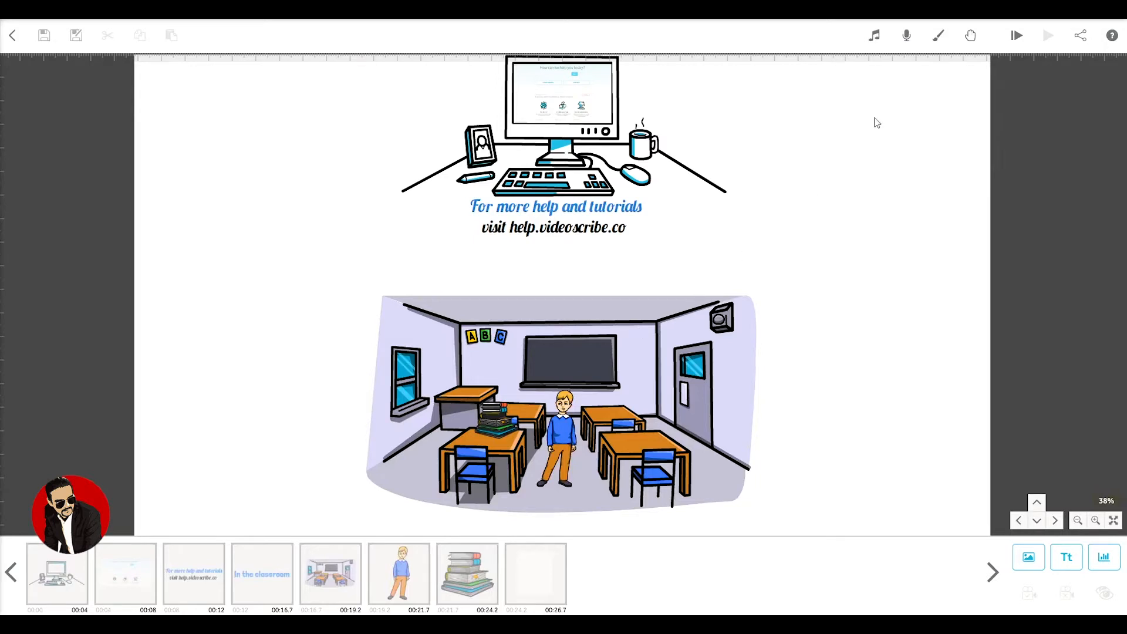
- Open the scribe music library and try genre, fast-to-slow sorting and loop-friendly filters, ending sorted by name
left_click(874, 34)
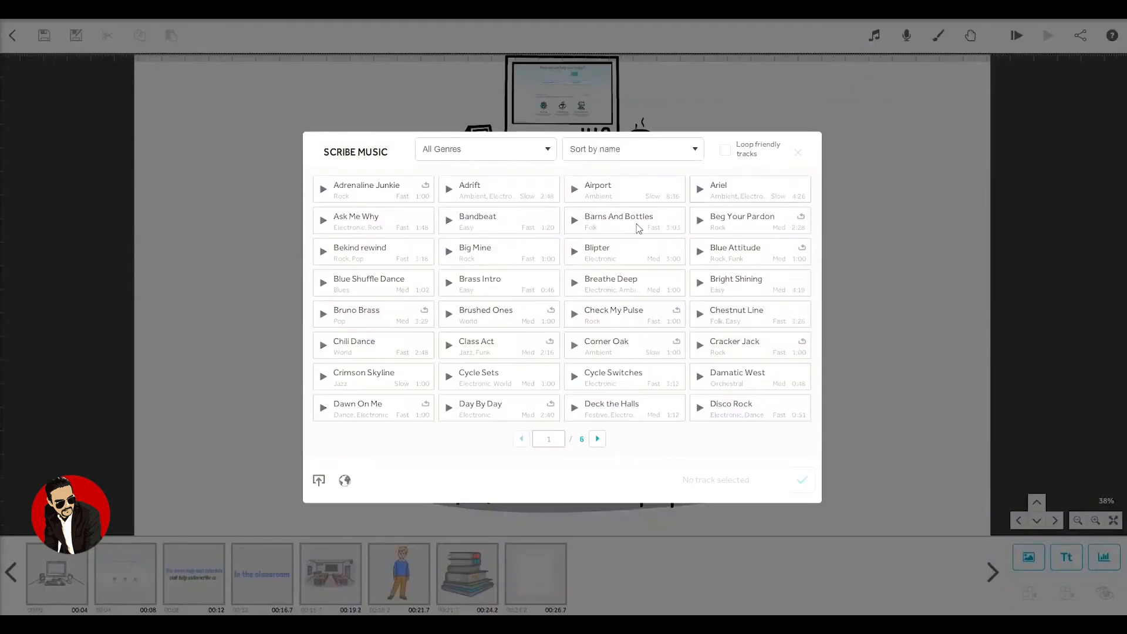
mouse_move(553, 143)
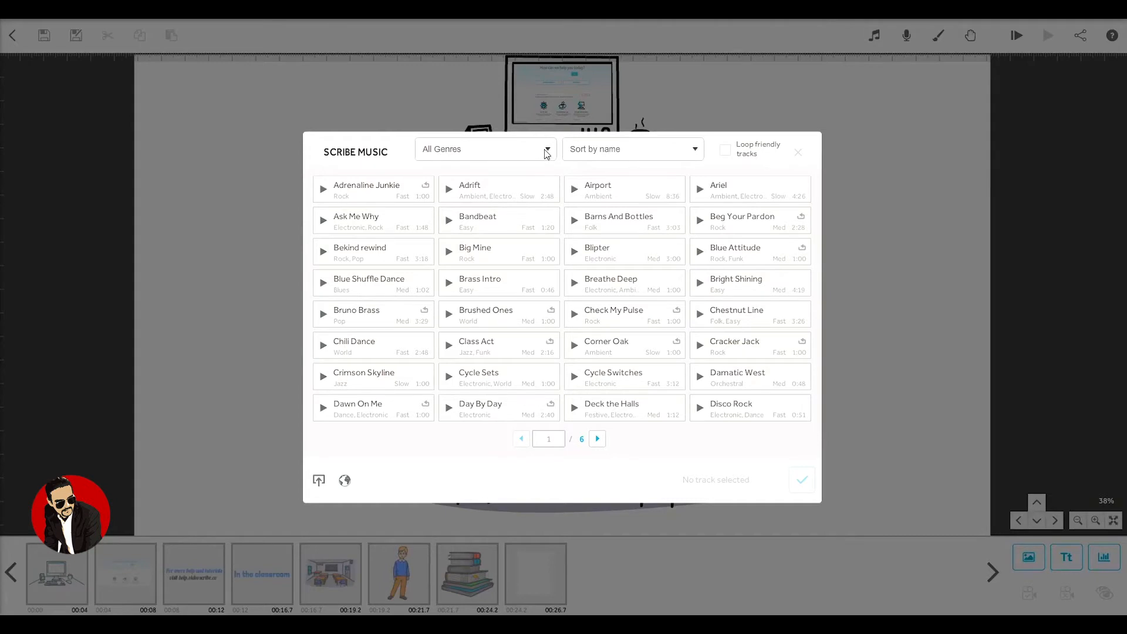
left_click(485, 149)
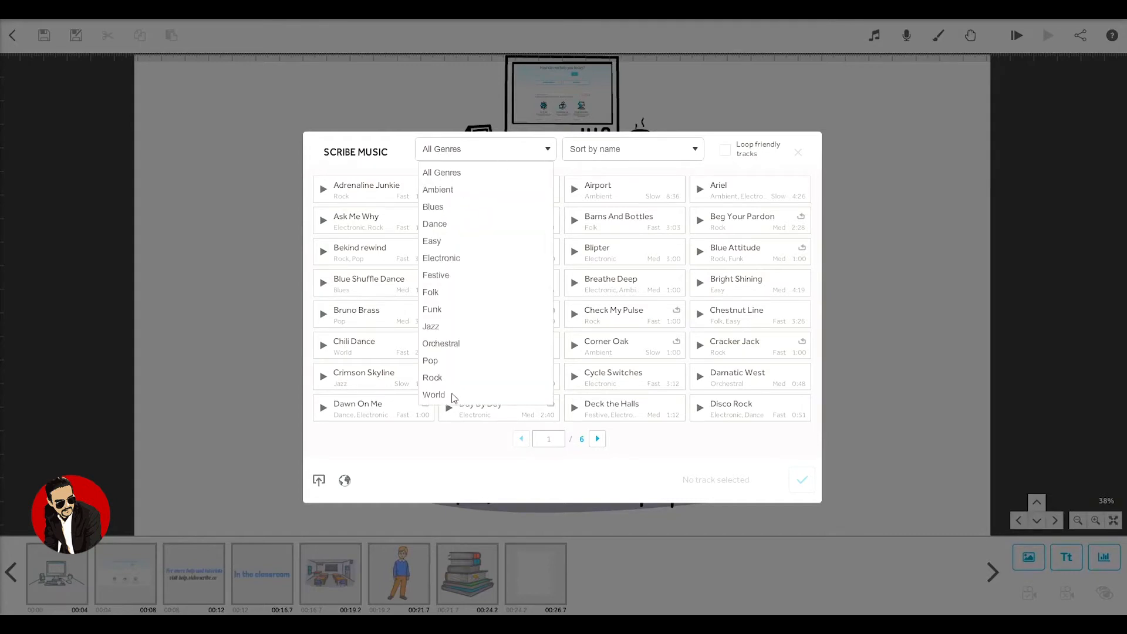
left_click(632, 149)
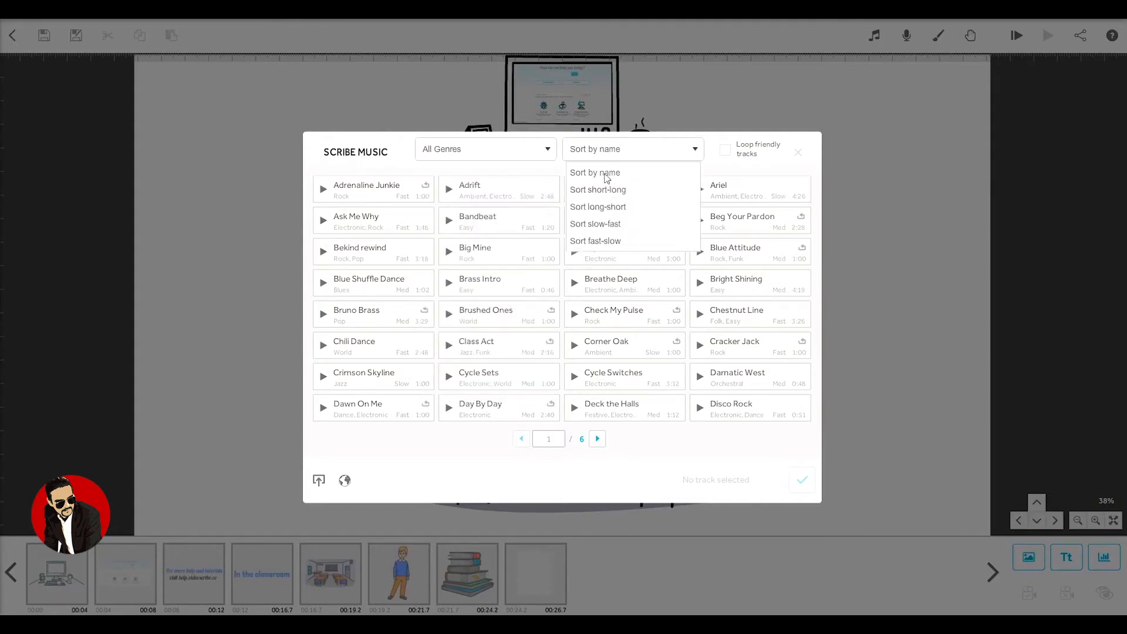
mouse_move(610, 229)
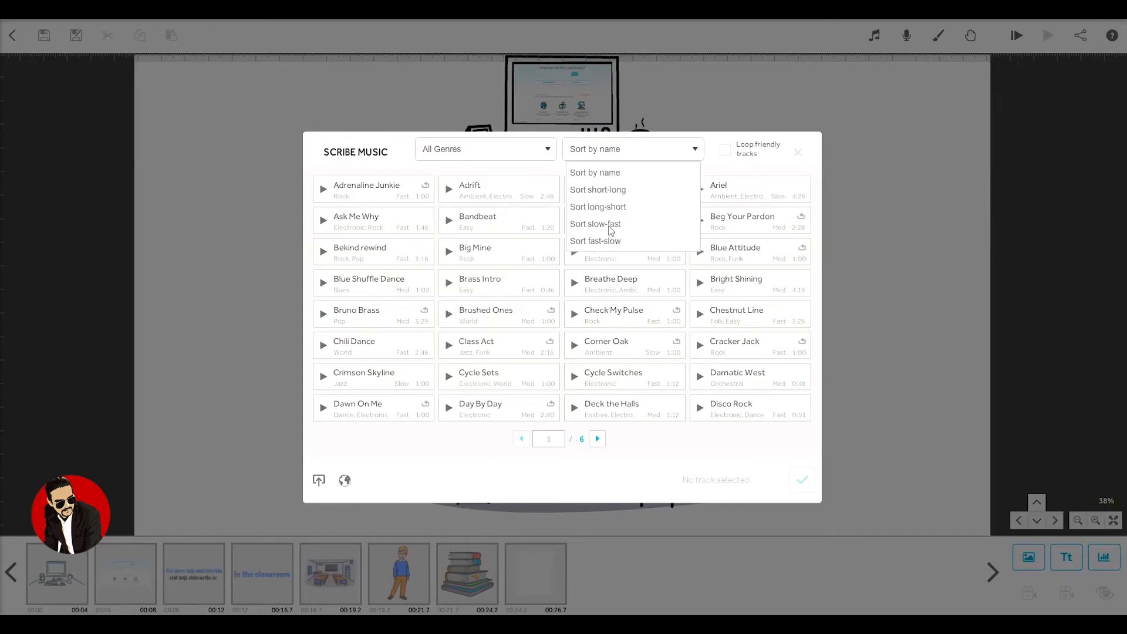
left_click(595, 241)
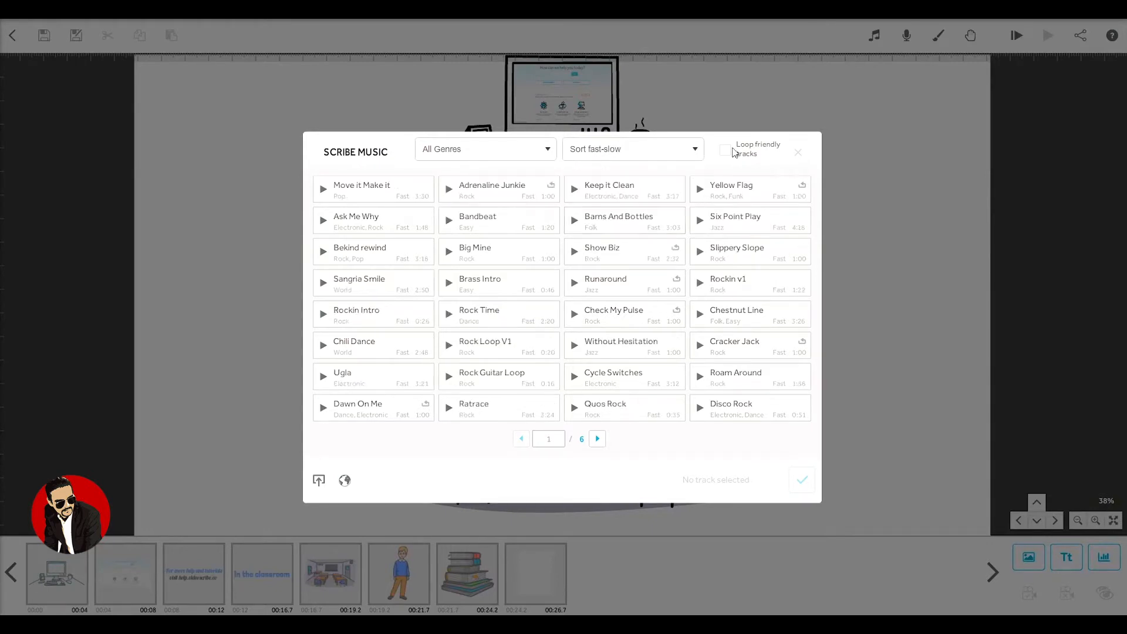
left_click(726, 149)
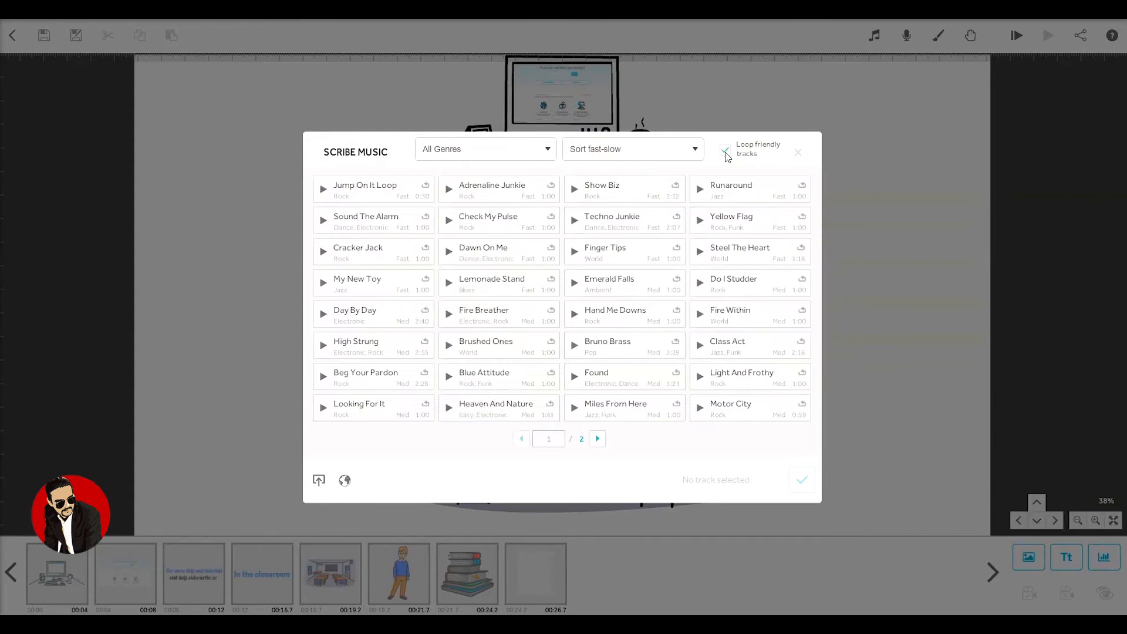
left_click(631, 149)
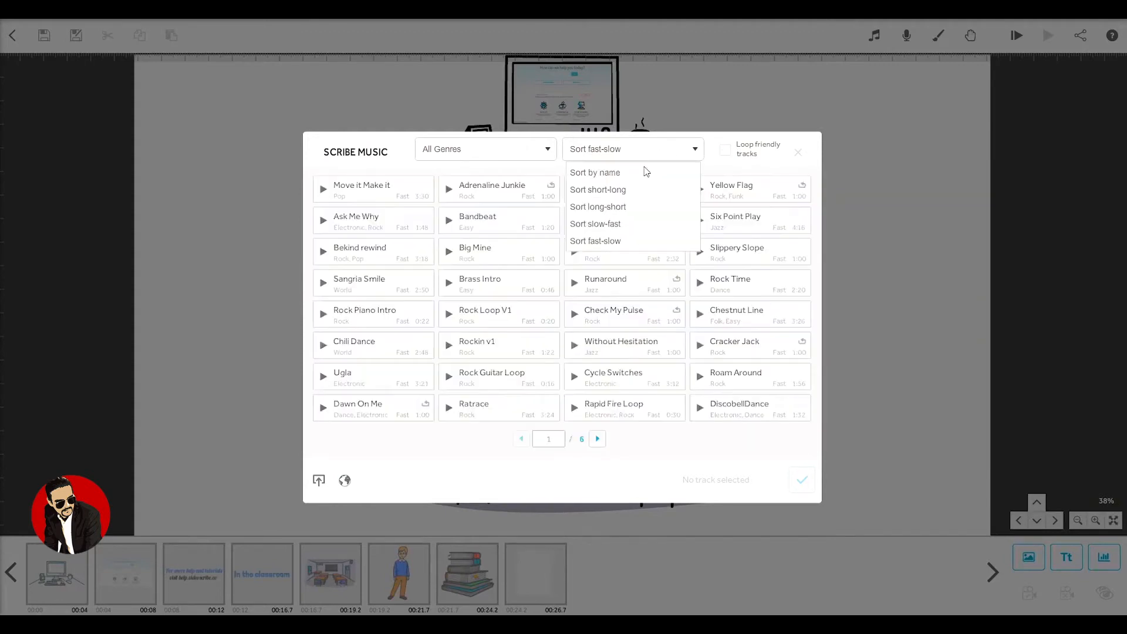
left_click(594, 172)
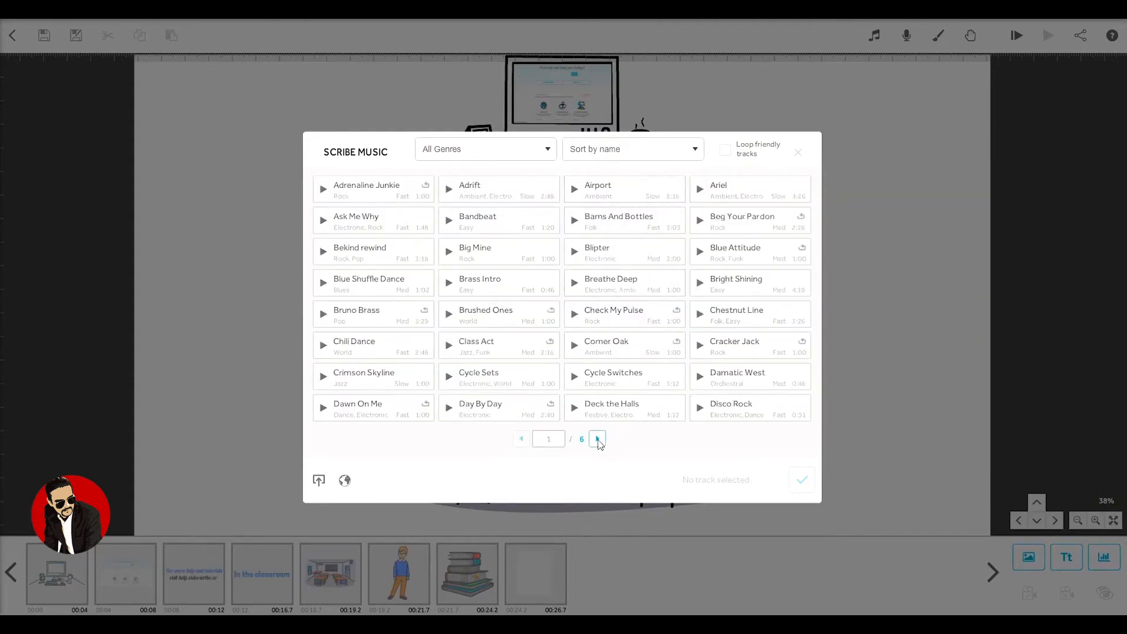
- Go to page two of the library and preview Get Up And Shout, then stop it
left_click(598, 438)
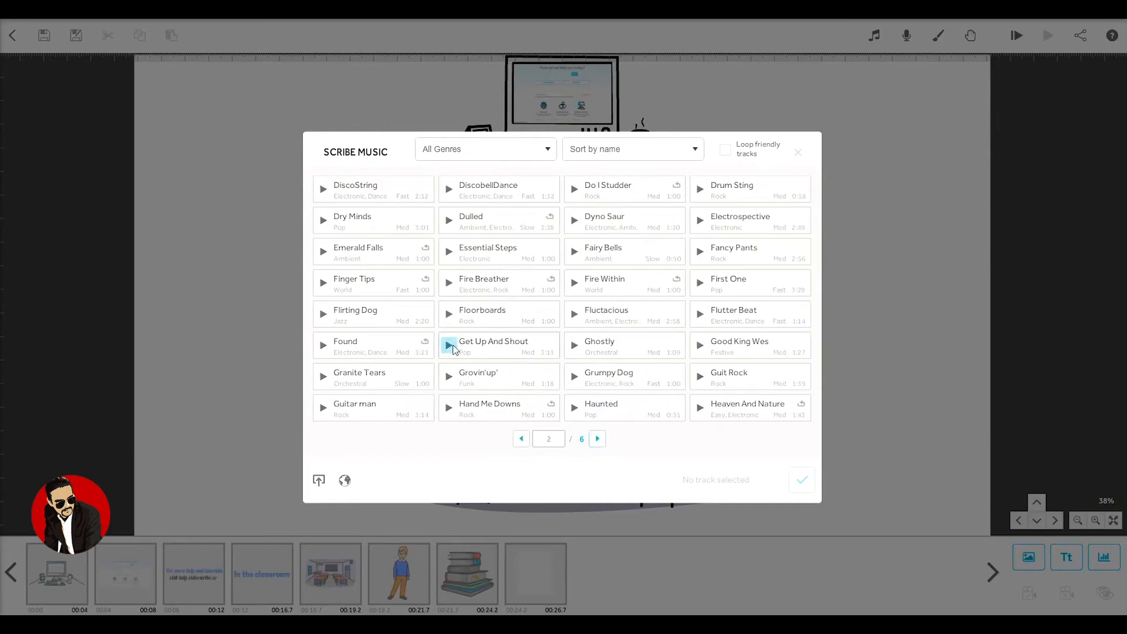
left_click(449, 345)
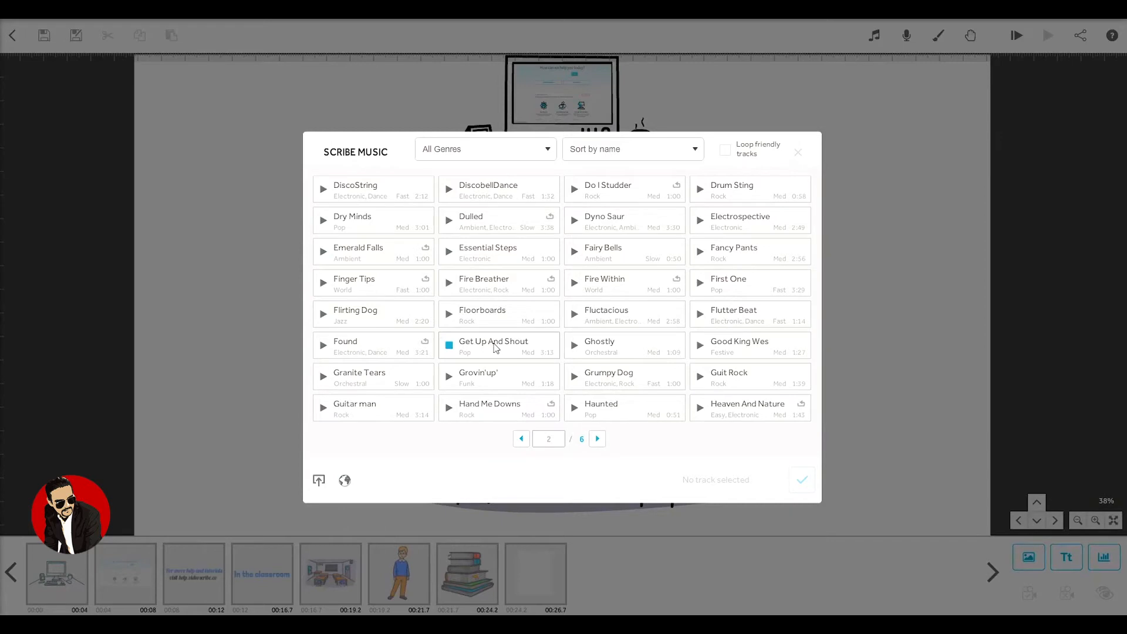
left_click(450, 345)
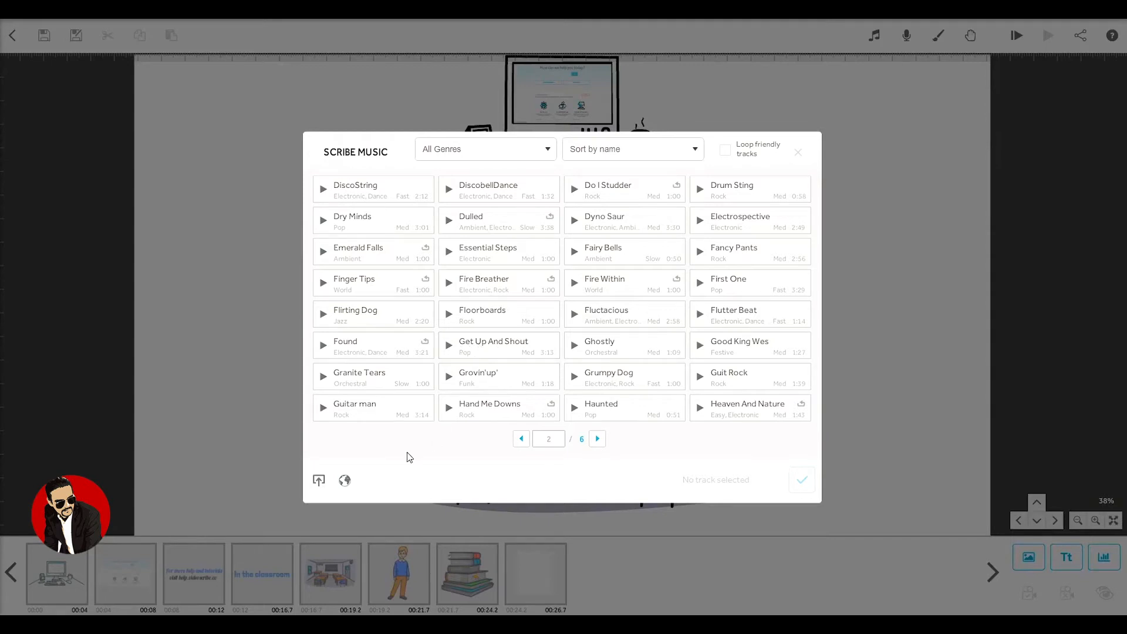
mouse_move(318, 479)
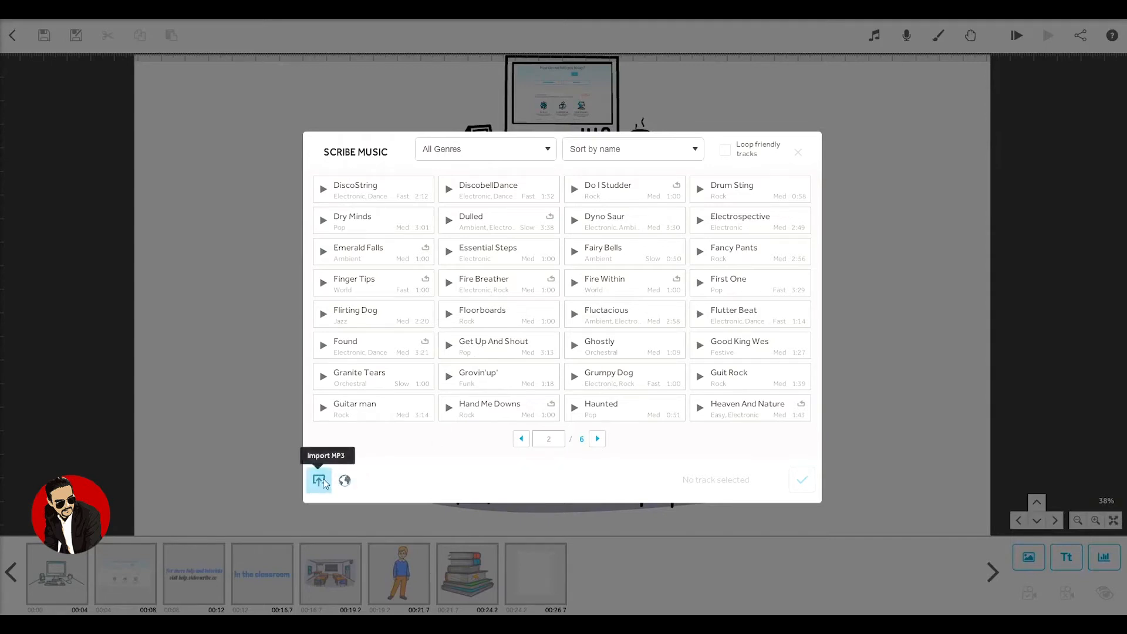
mouse_move(344, 480)
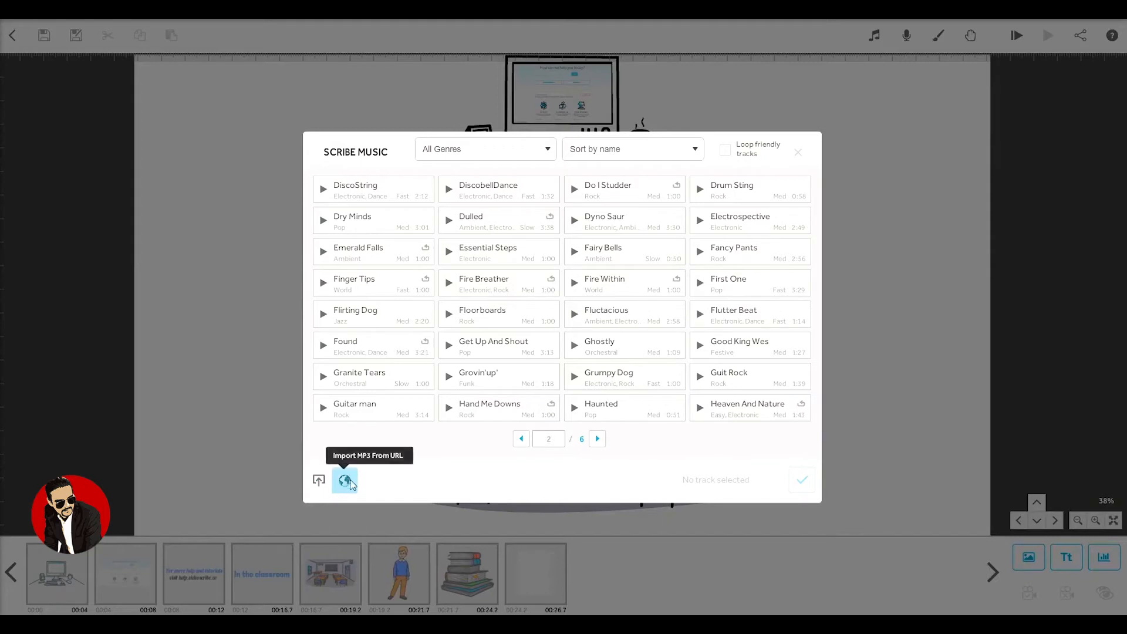
mouse_move(487, 449)
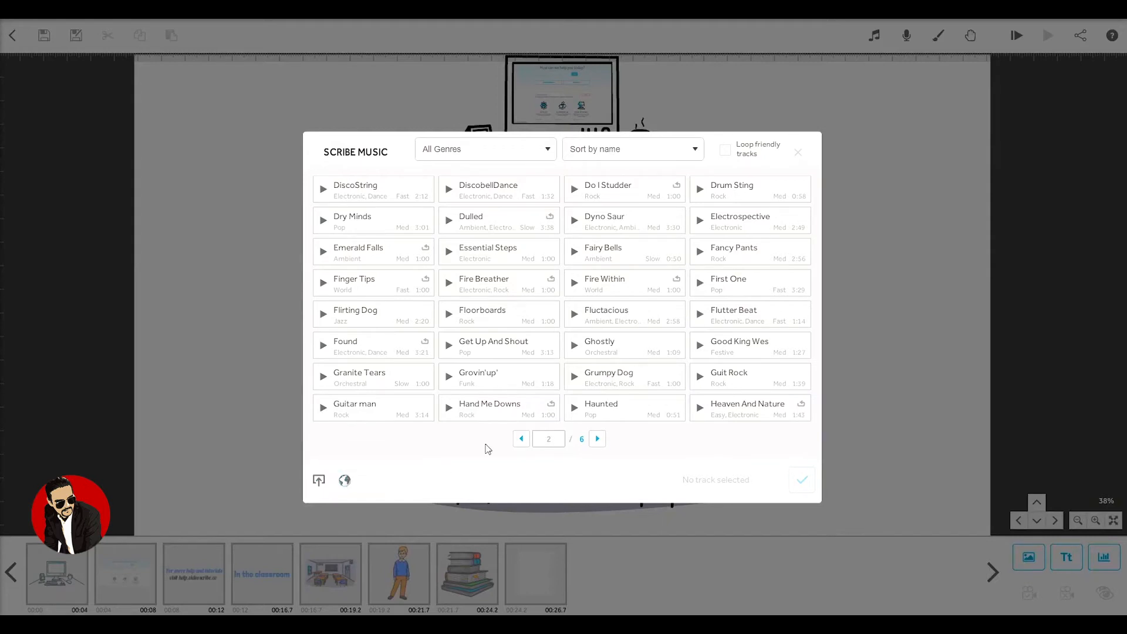
- Choose Get Up And Shout as the soundtrack at full volume with Loop track on and apply it
left_click(493, 345)
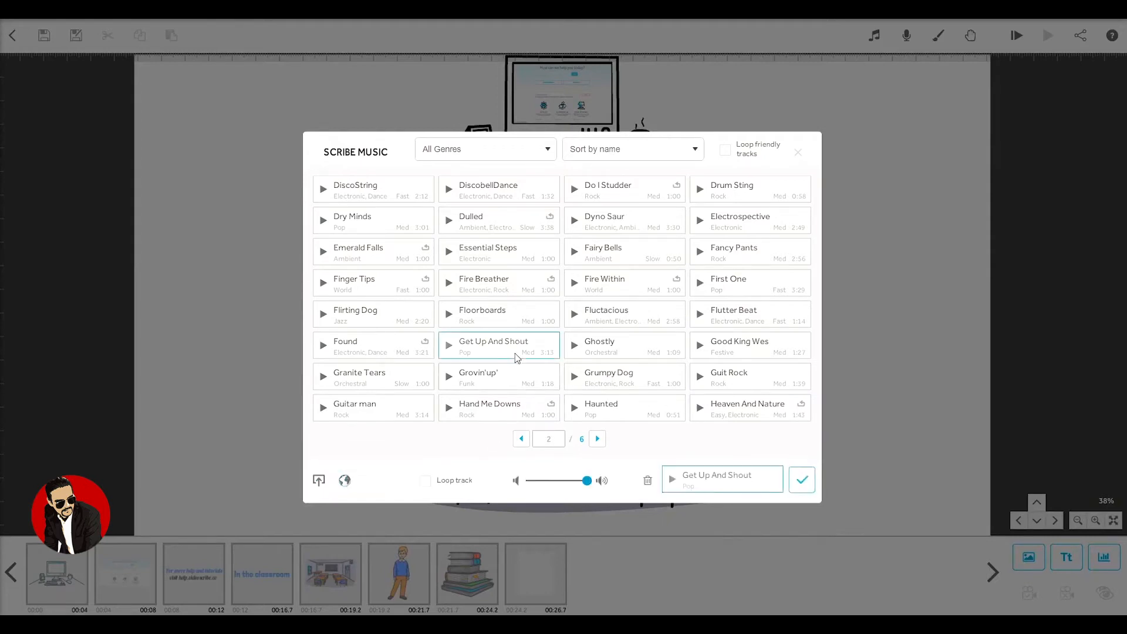
left_click_drag(586, 480, 531, 480)
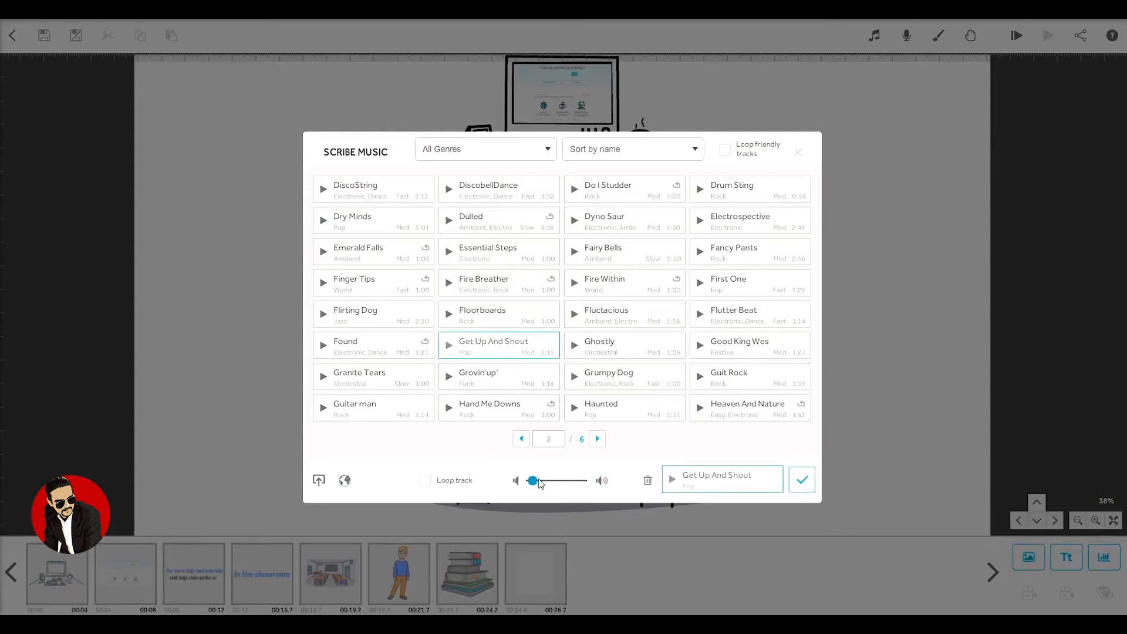
left_click_drag(531, 480, 582, 480)
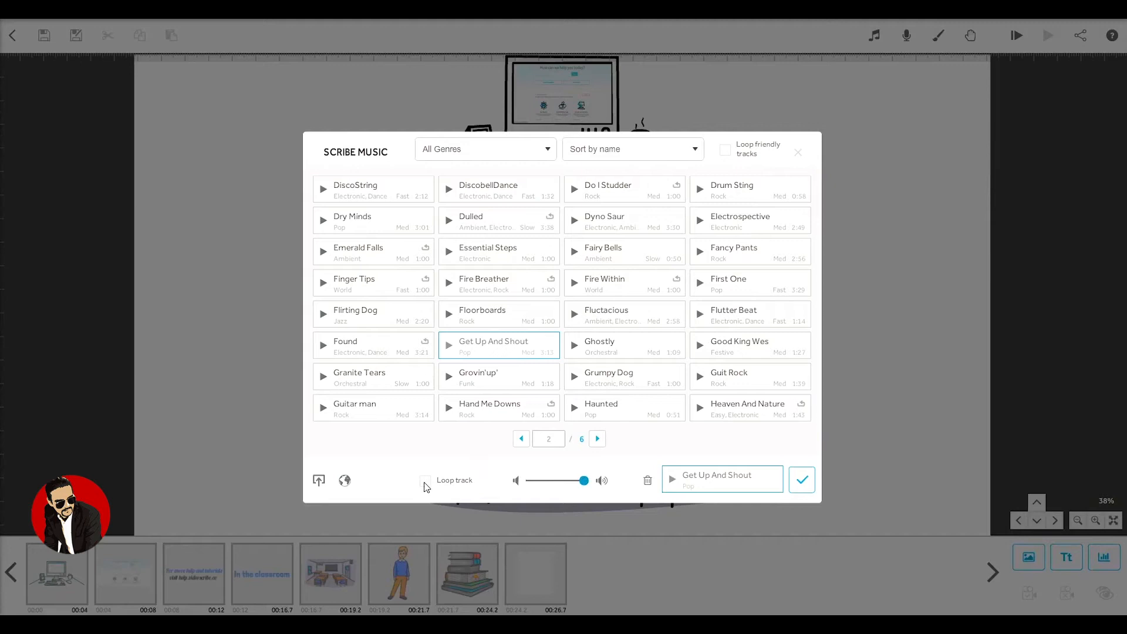
left_click(425, 481)
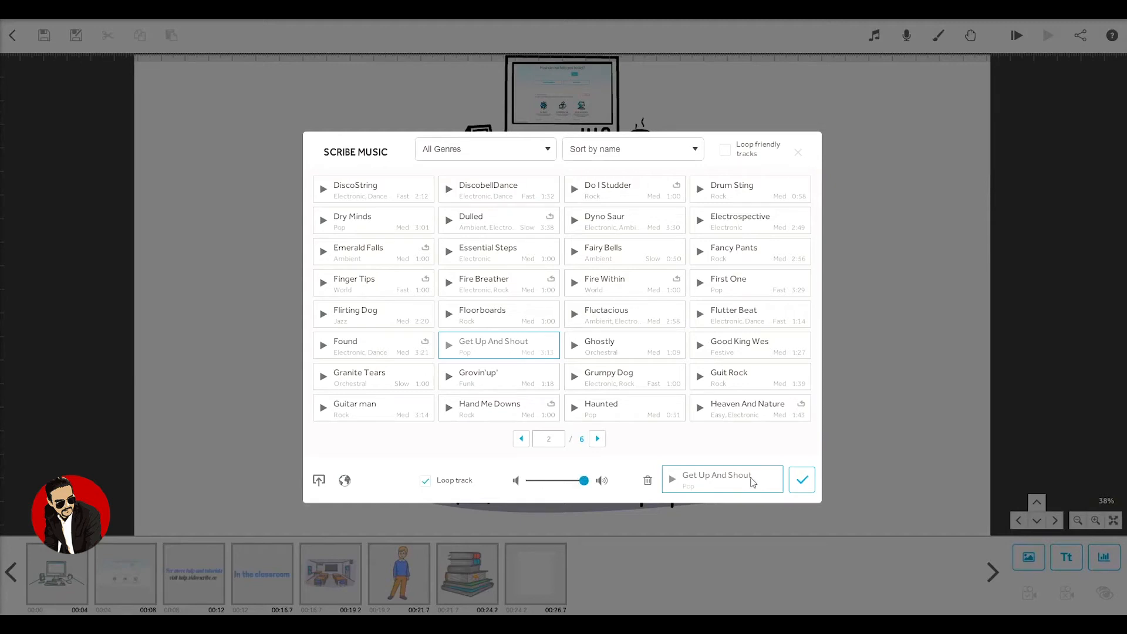
left_click(801, 479)
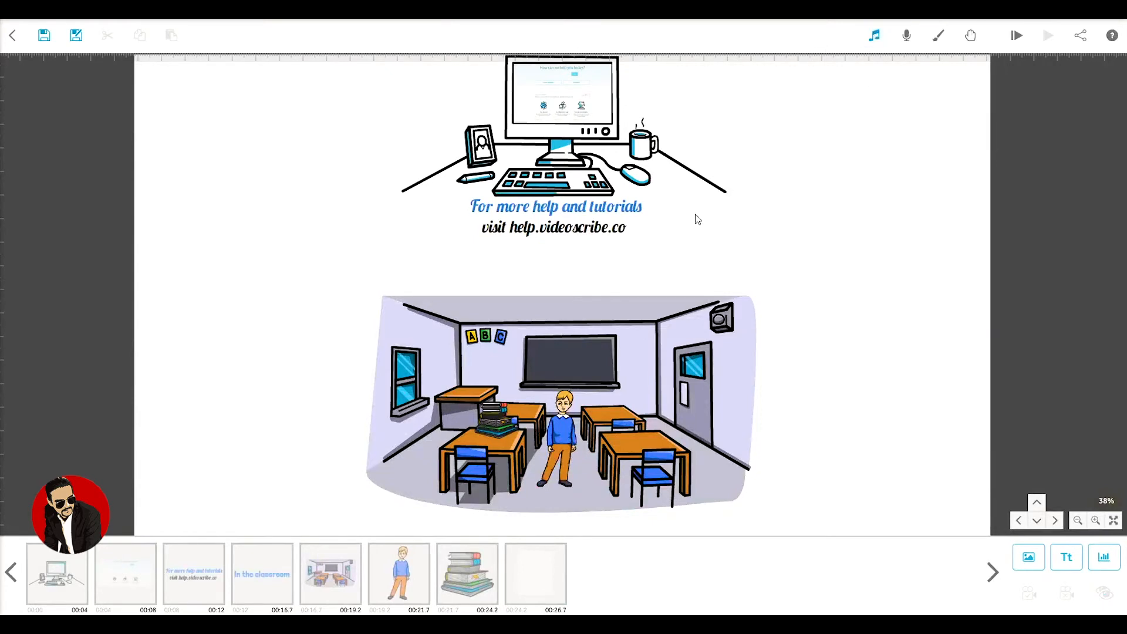
mouse_move(956, 88)
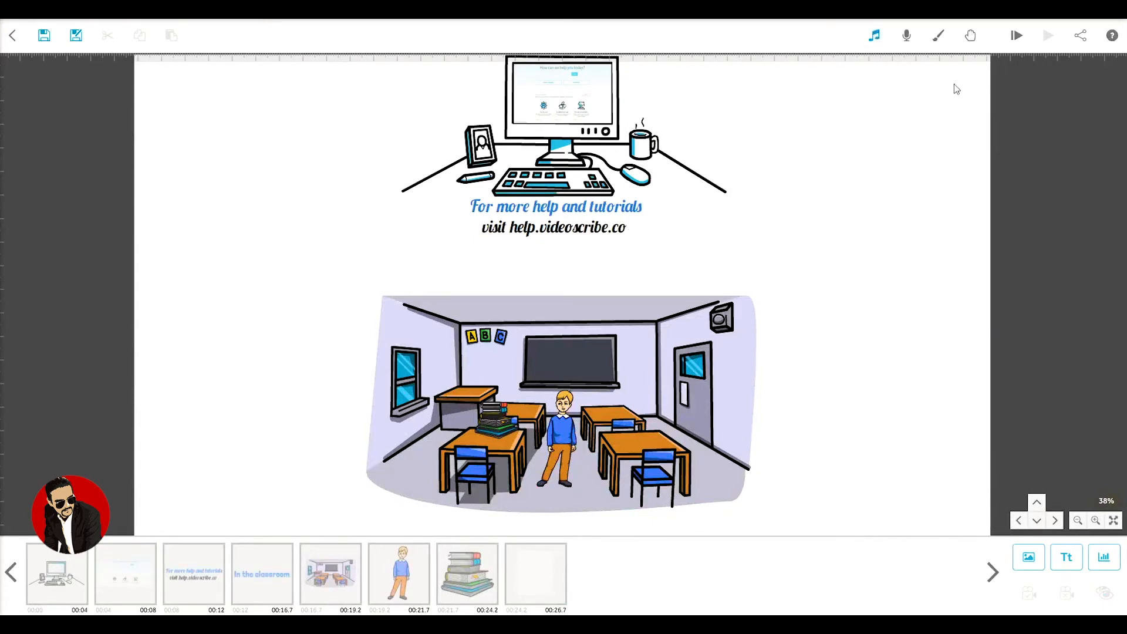
mouse_move(1017, 35)
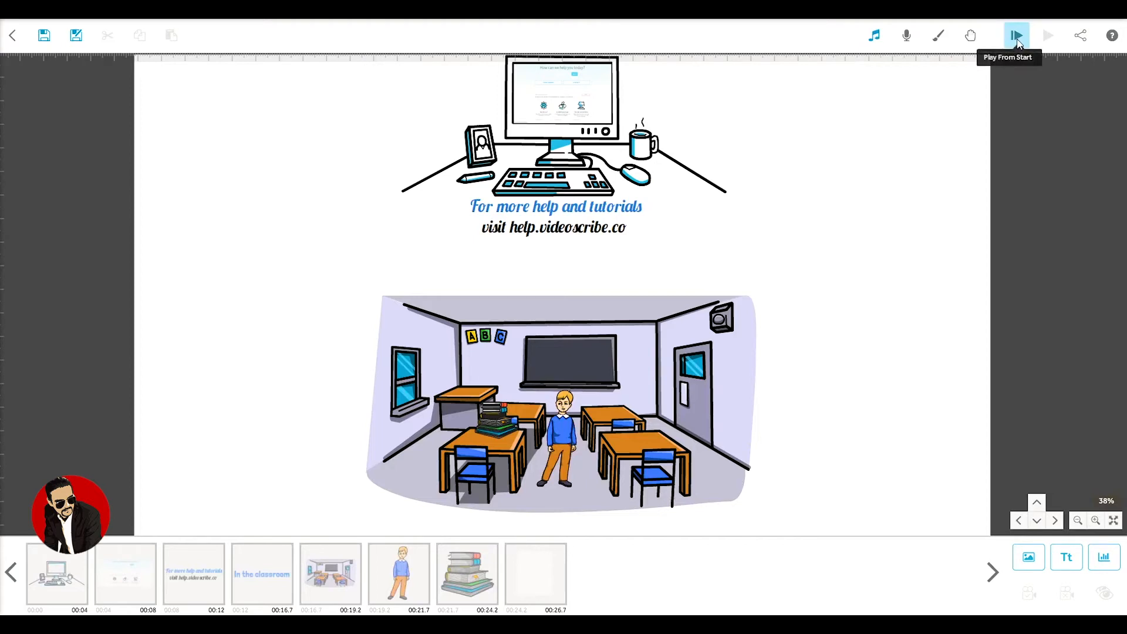
- Play the scribe from the start to hear the soundtrack, then stop playback
left_click(1017, 35)
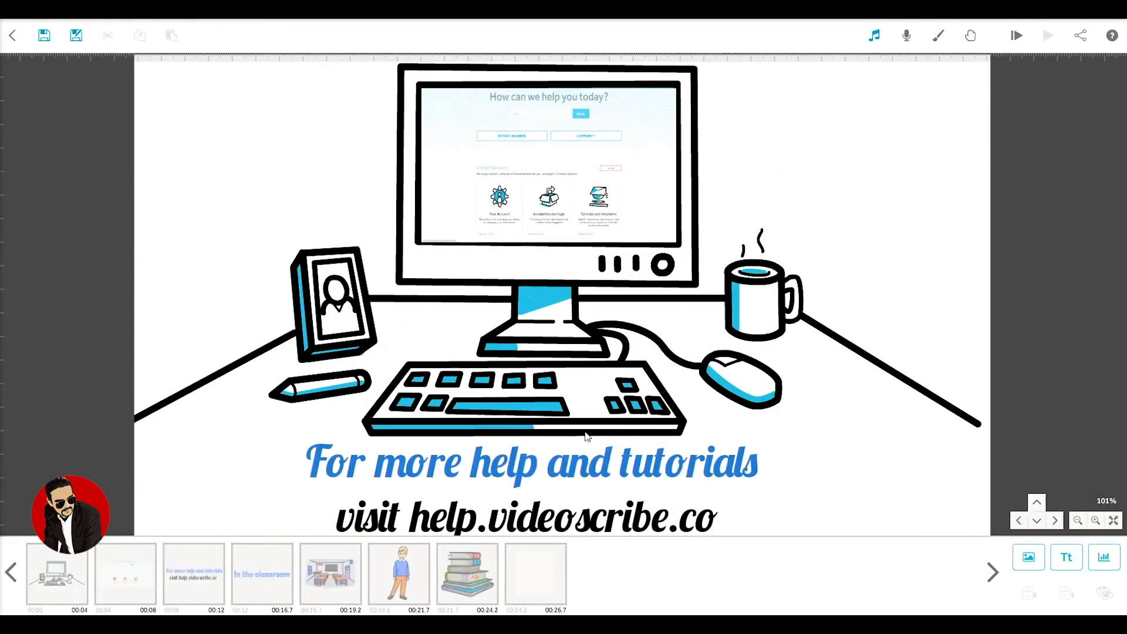
left_click(905, 35)
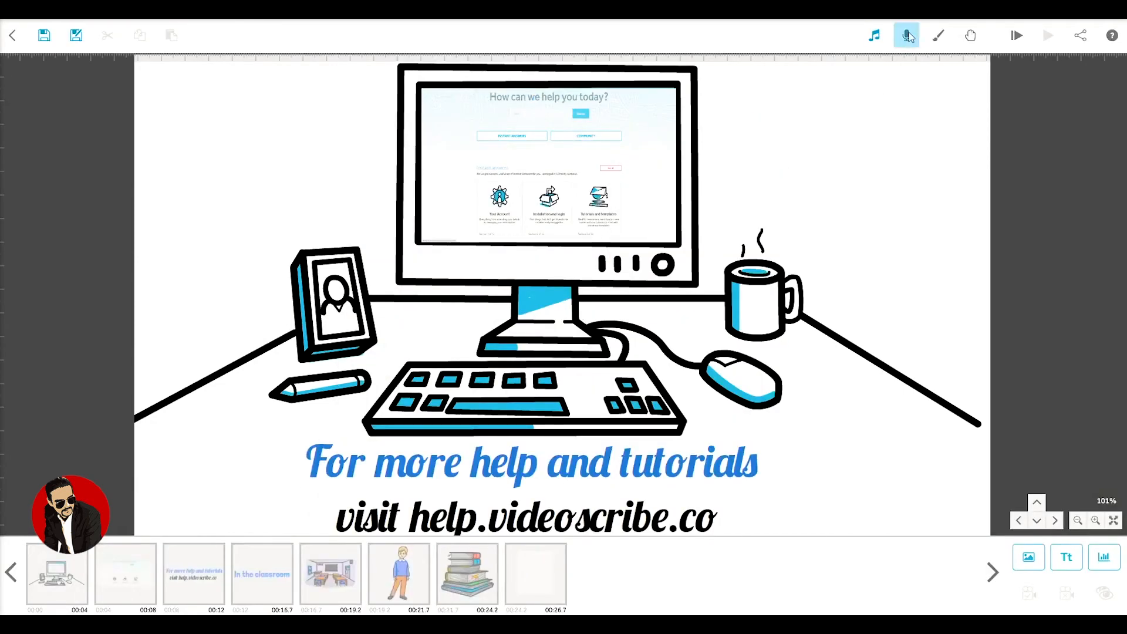
- Open the Scribe Voiceover recorder with the USB headset microphone and Play Scribe on Record
left_click(906, 35)
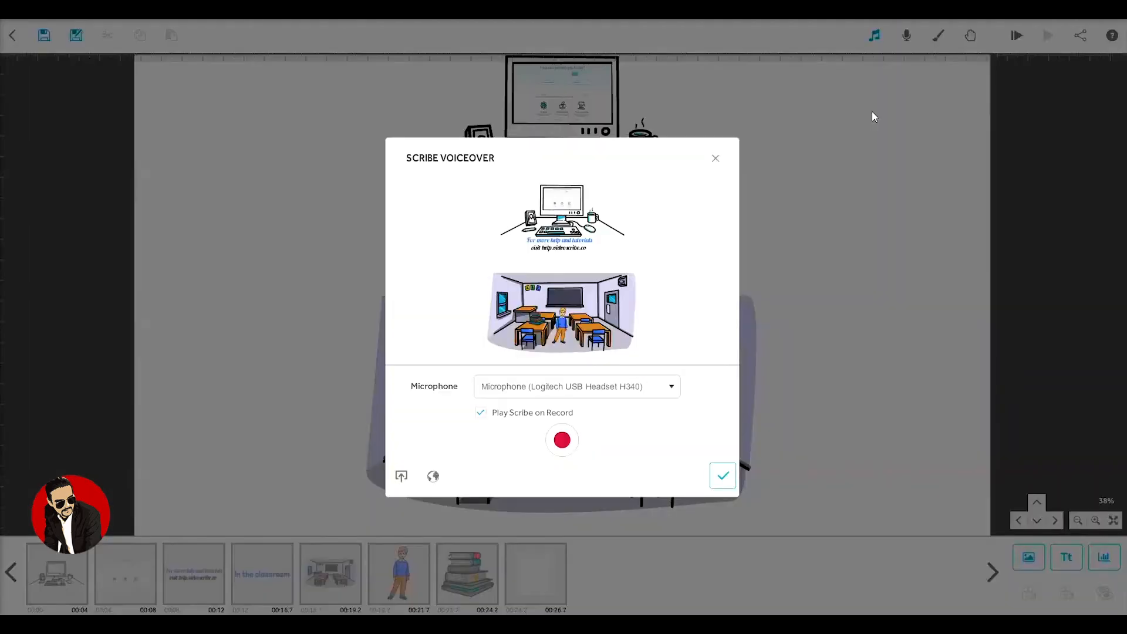
mouse_move(468, 431)
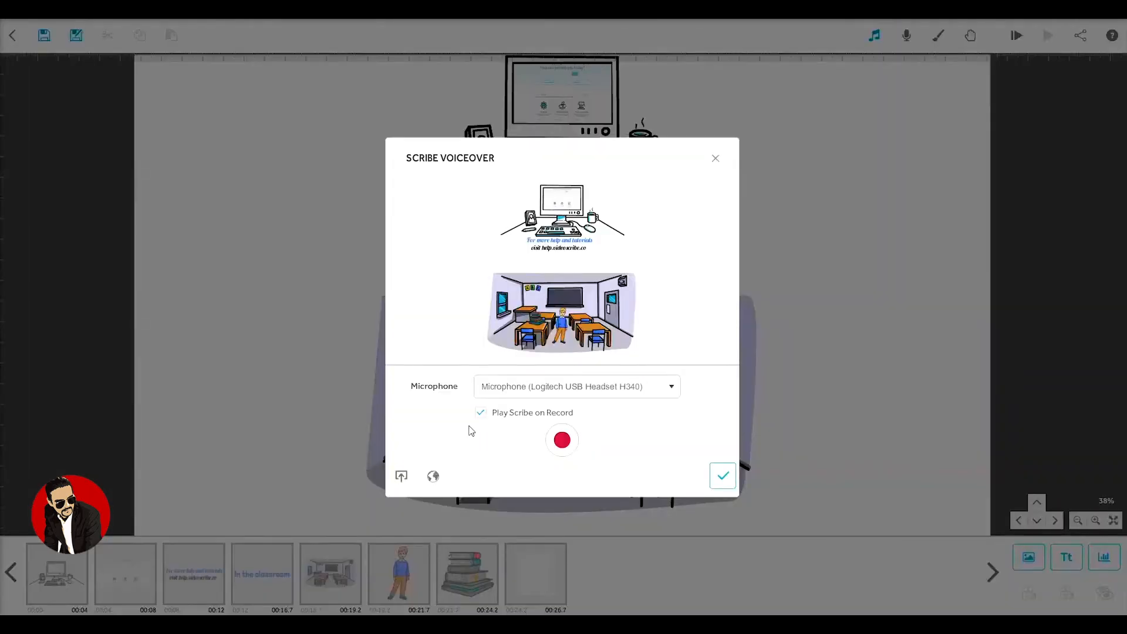
mouse_move(494, 411)
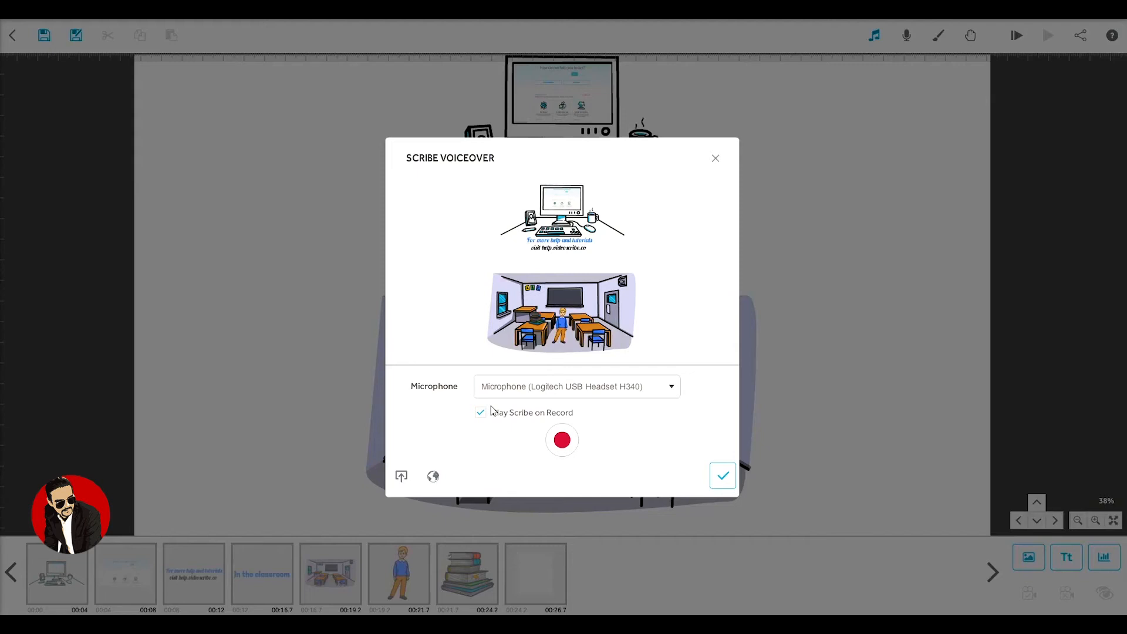
mouse_move(631, 391)
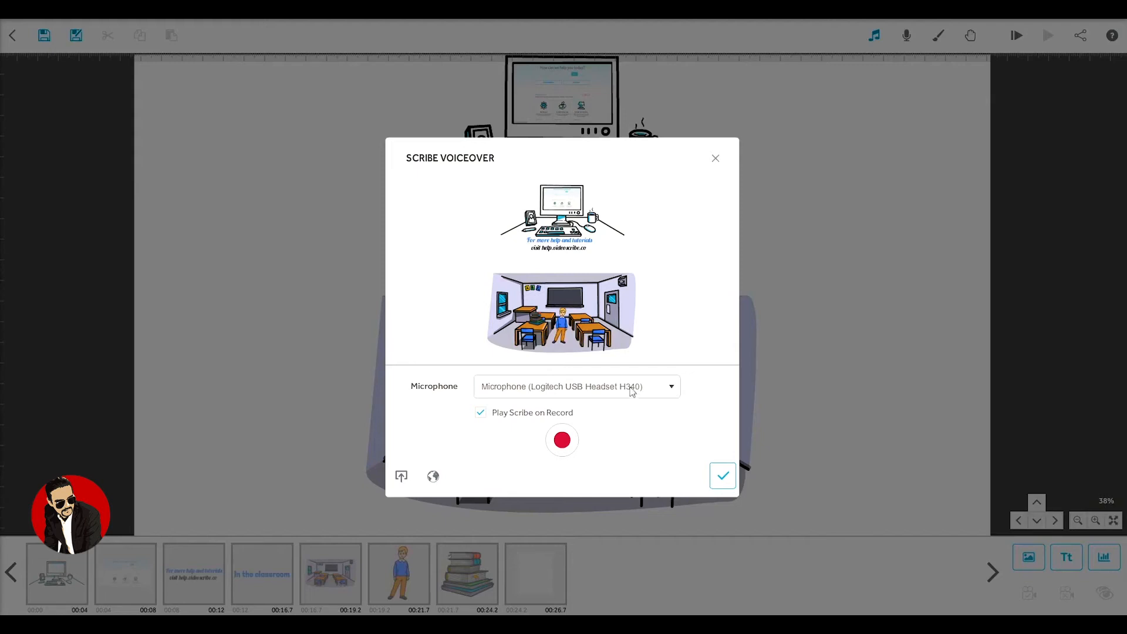
mouse_move(588, 460)
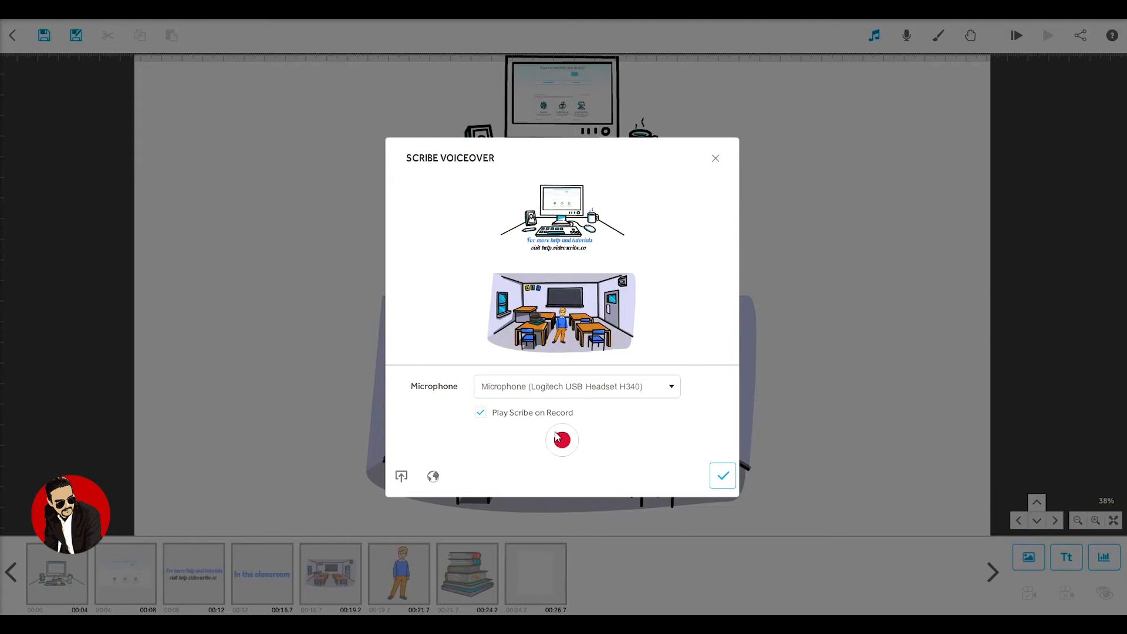
- Record a roughly 19-second voiceover while the scribe plays, then stop recording
left_click(561, 440)
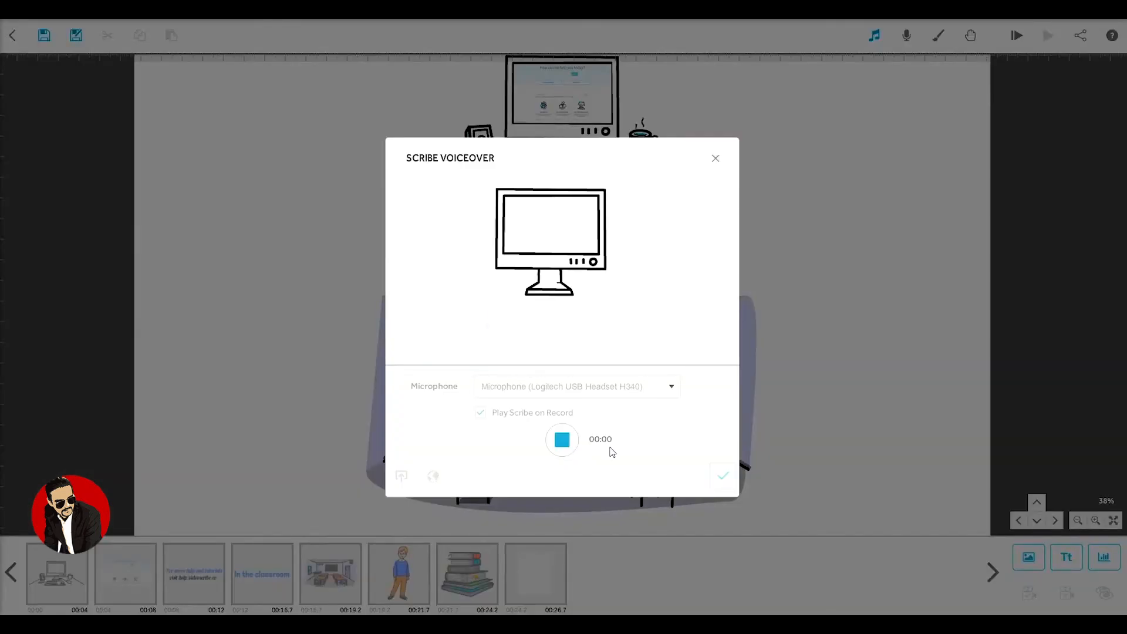
left_click(561, 439)
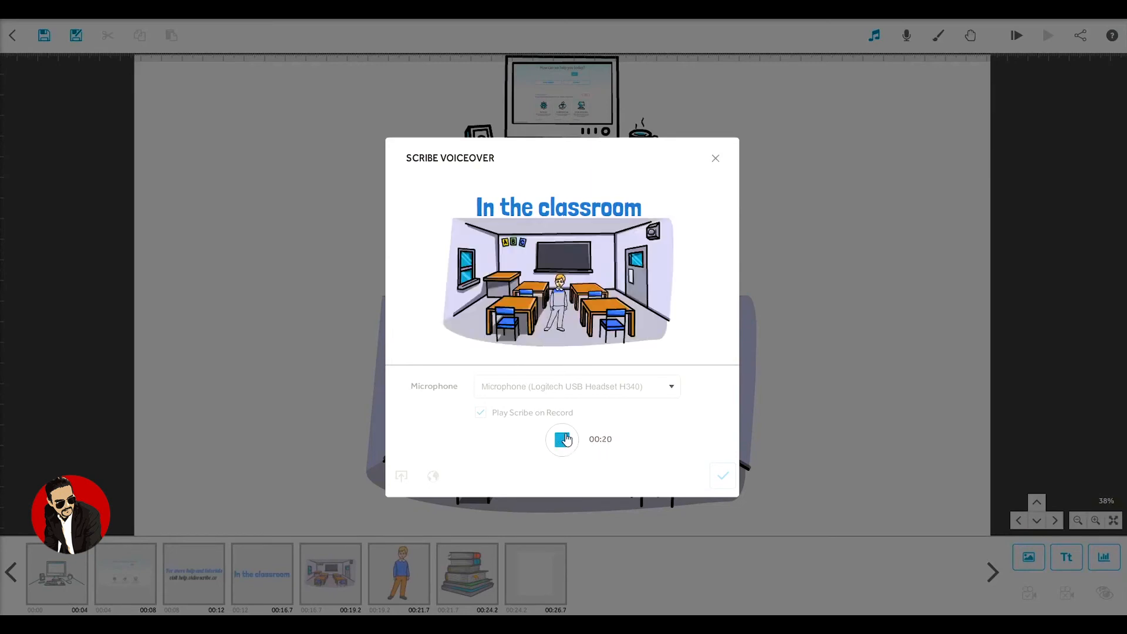
left_click(562, 439)
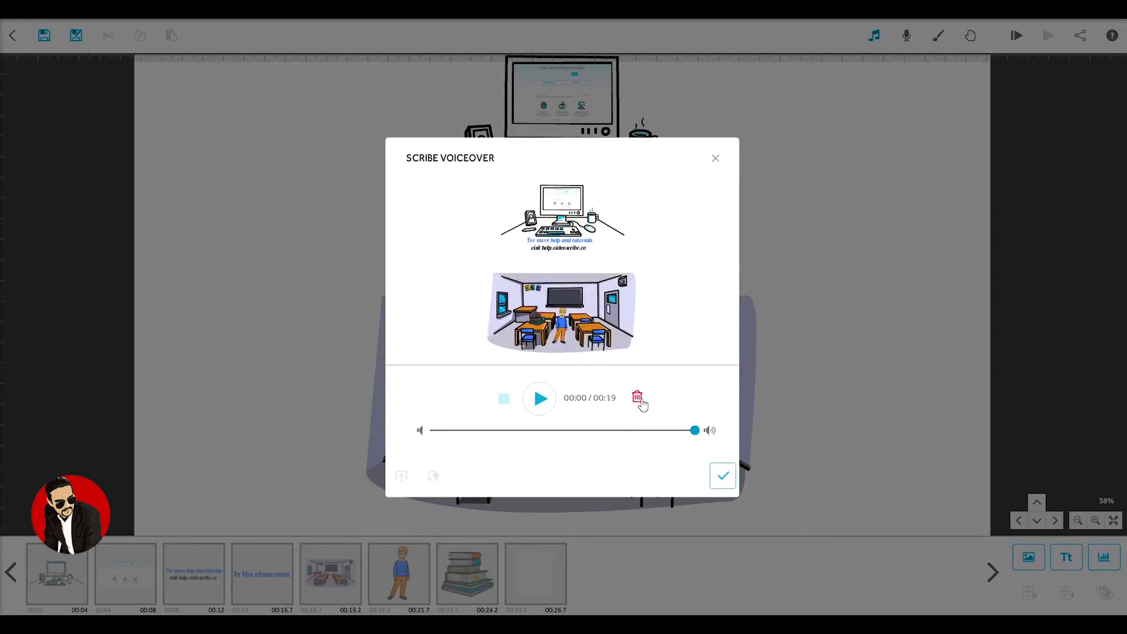
- Test the voiceover volume slider down and back to full, then delete the recording and confirm
left_click_drag(694, 430, 501, 430)
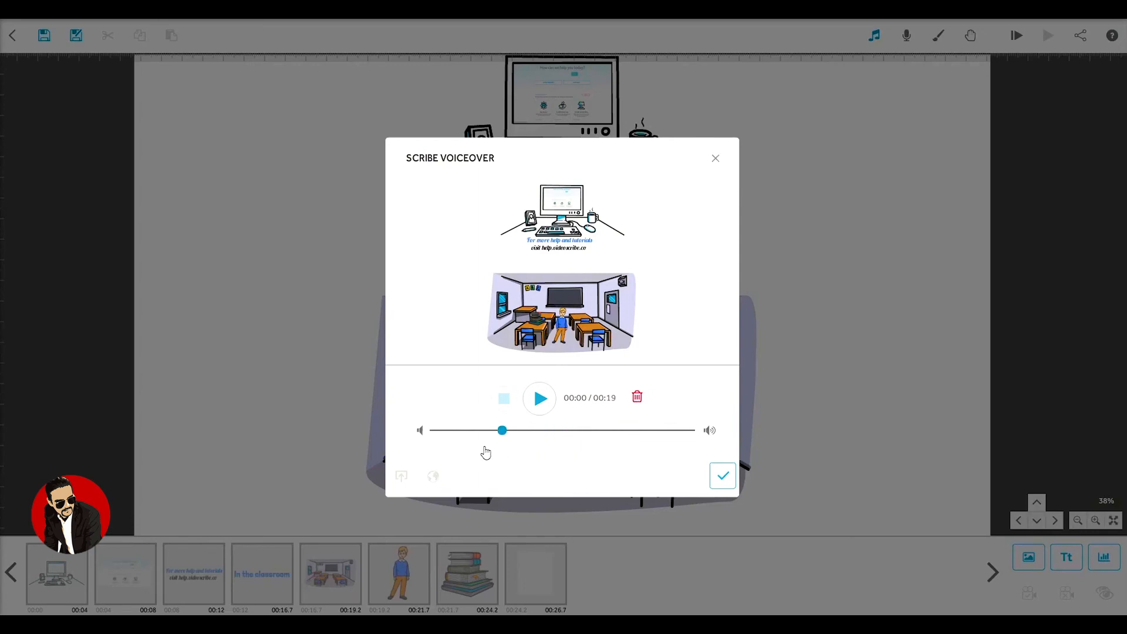
left_click_drag(502, 429, 694, 430)
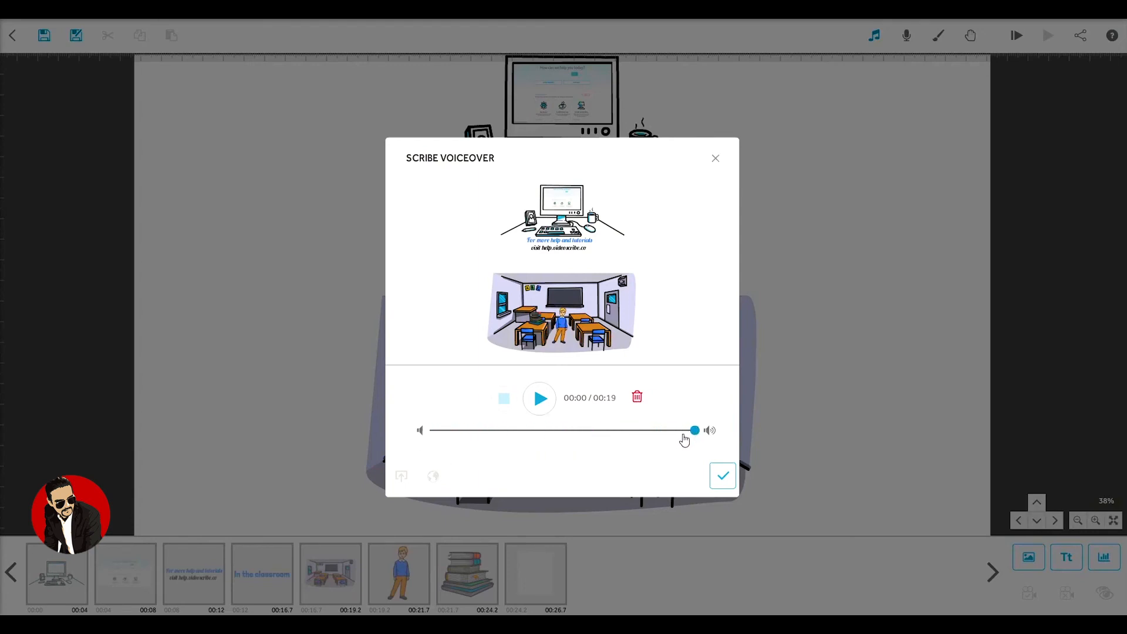
left_click(636, 397)
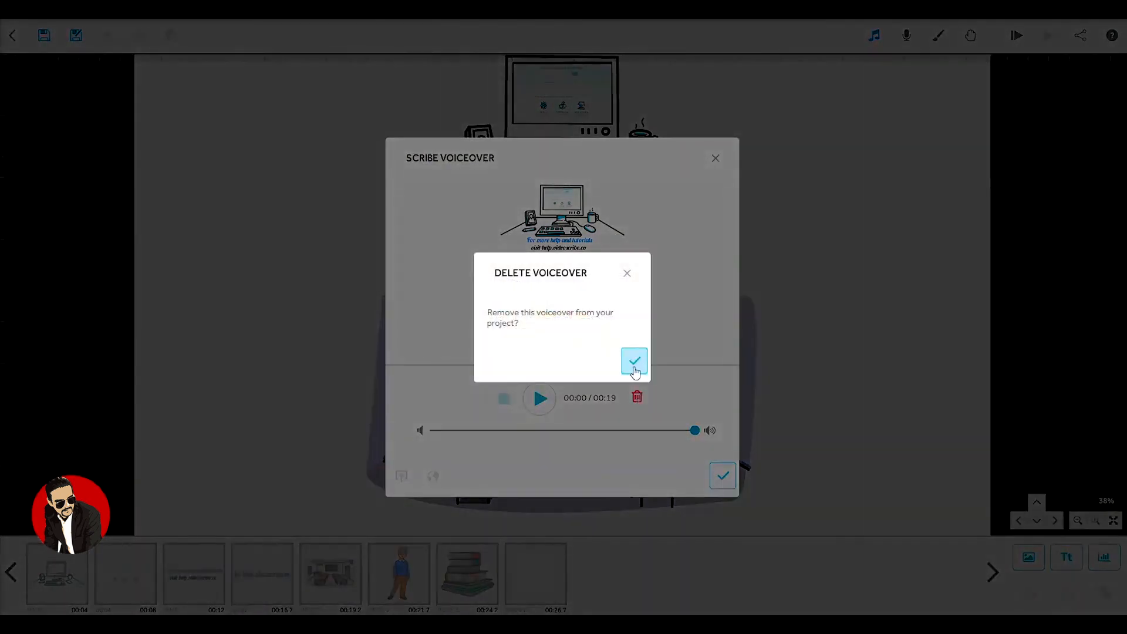
left_click(634, 362)
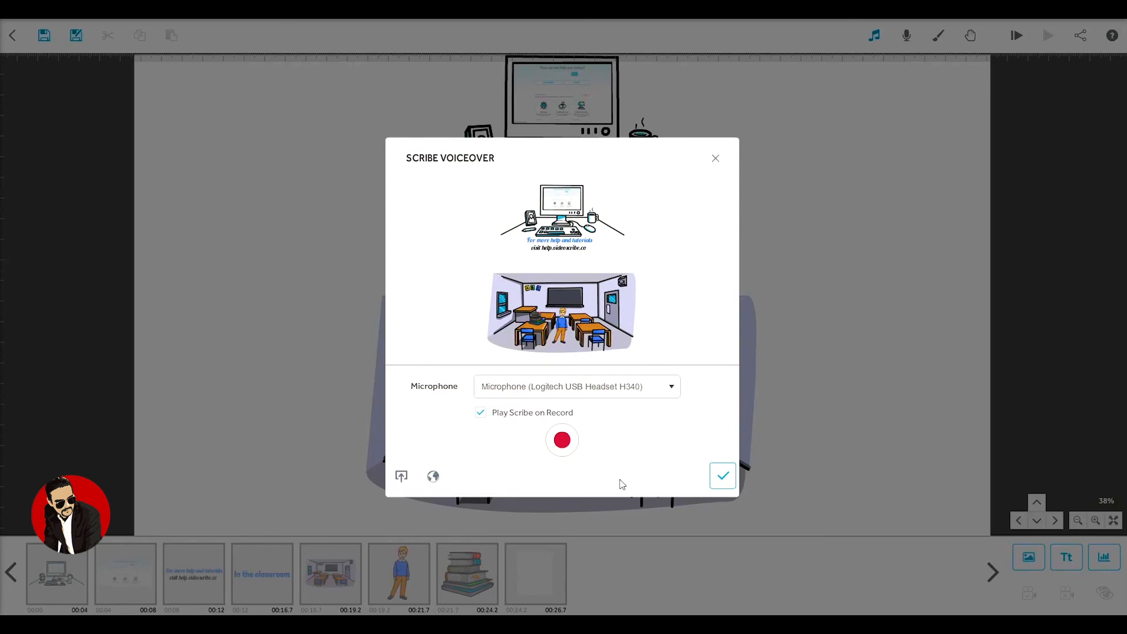
mouse_move(626, 486)
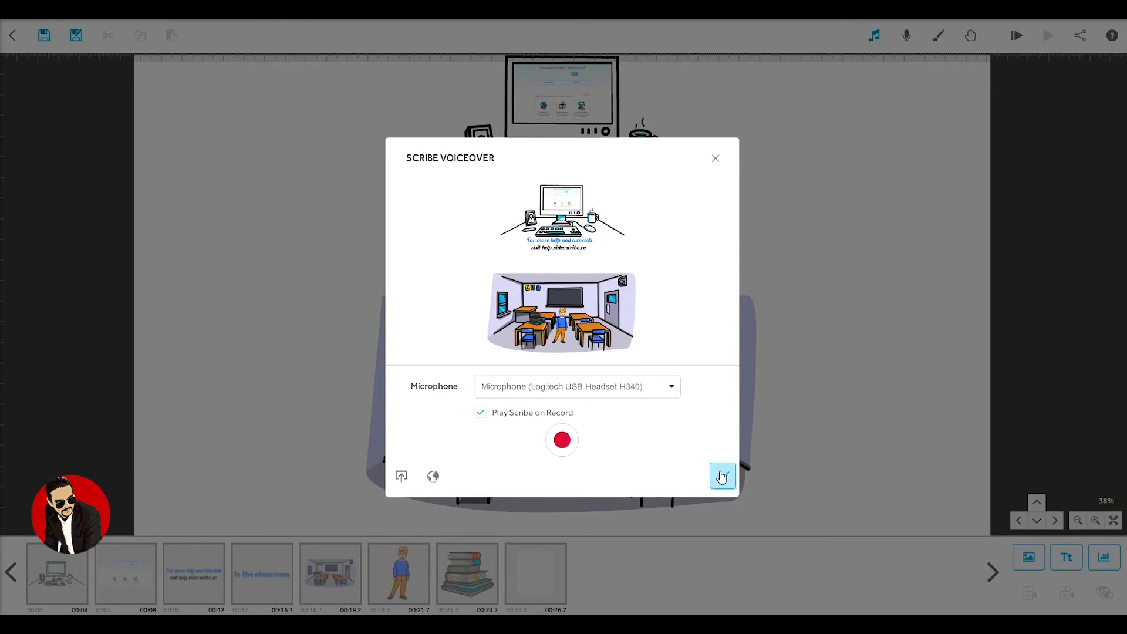
- Close the Scribe Voiceover dialog and return to the canvas
left_click(722, 475)
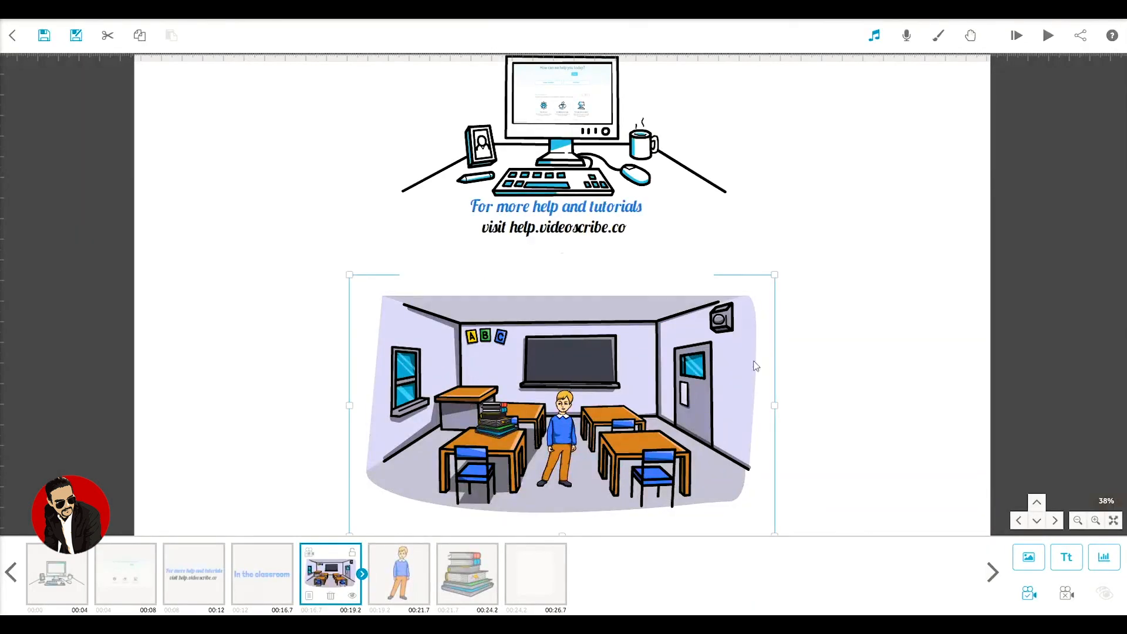
mouse_move(811, 273)
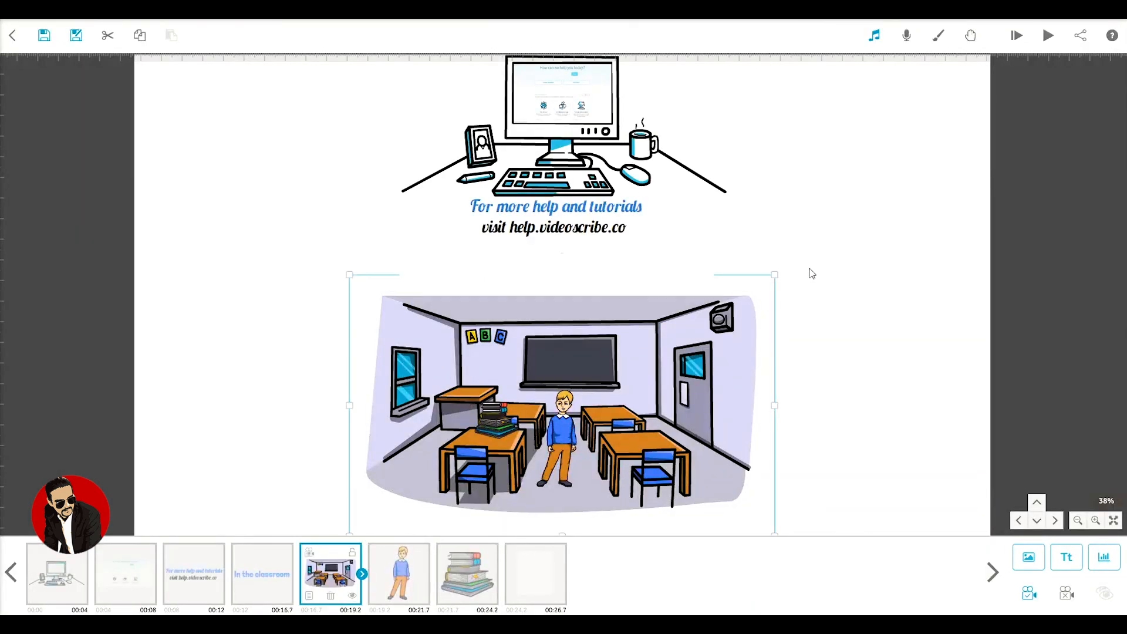